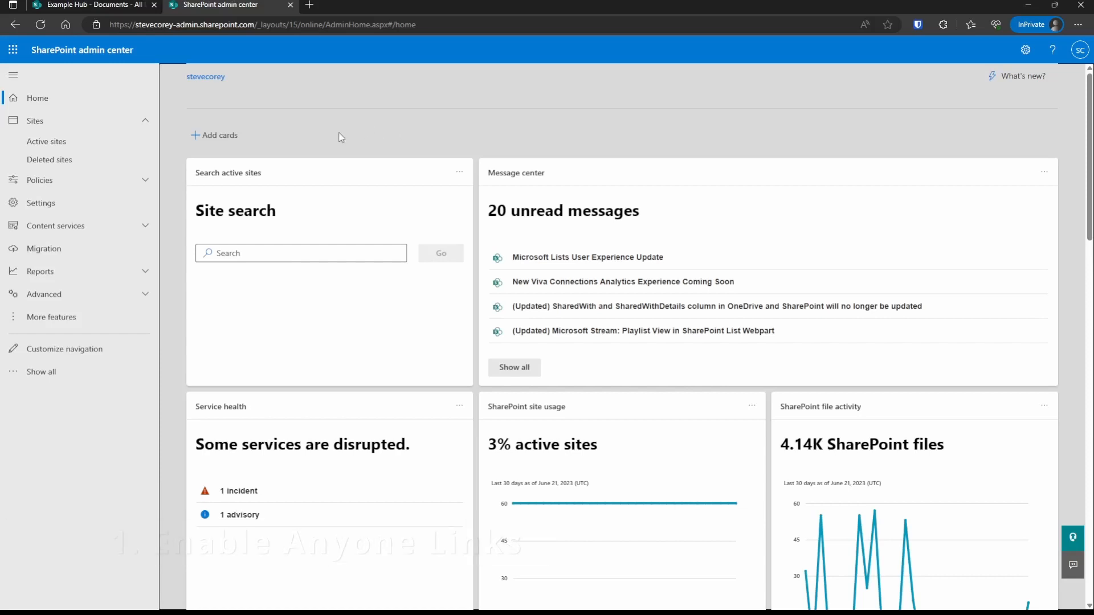
# - Open the Sharing policy page under Policies in the SharePoint admin center
pyautogui.click(40, 181)
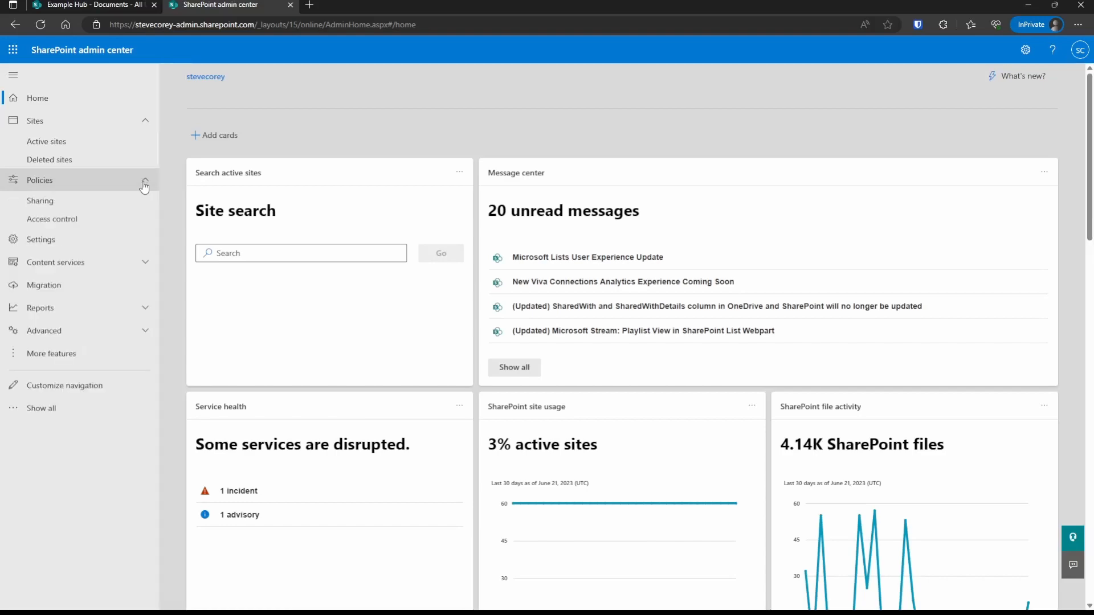
pyautogui.click(40, 201)
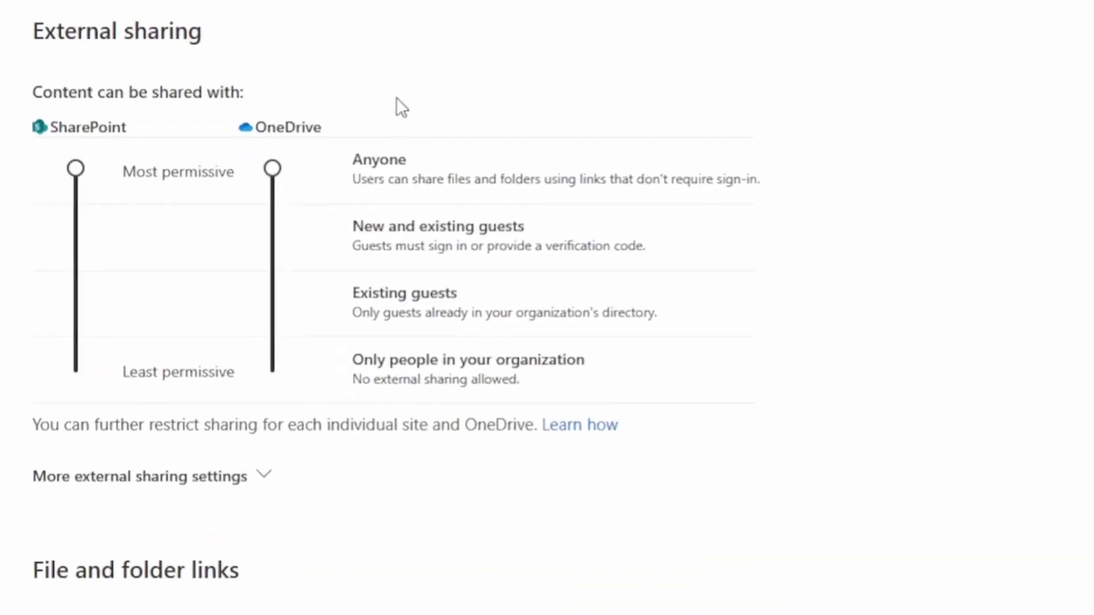
pyautogui.moveTo(347, 175)
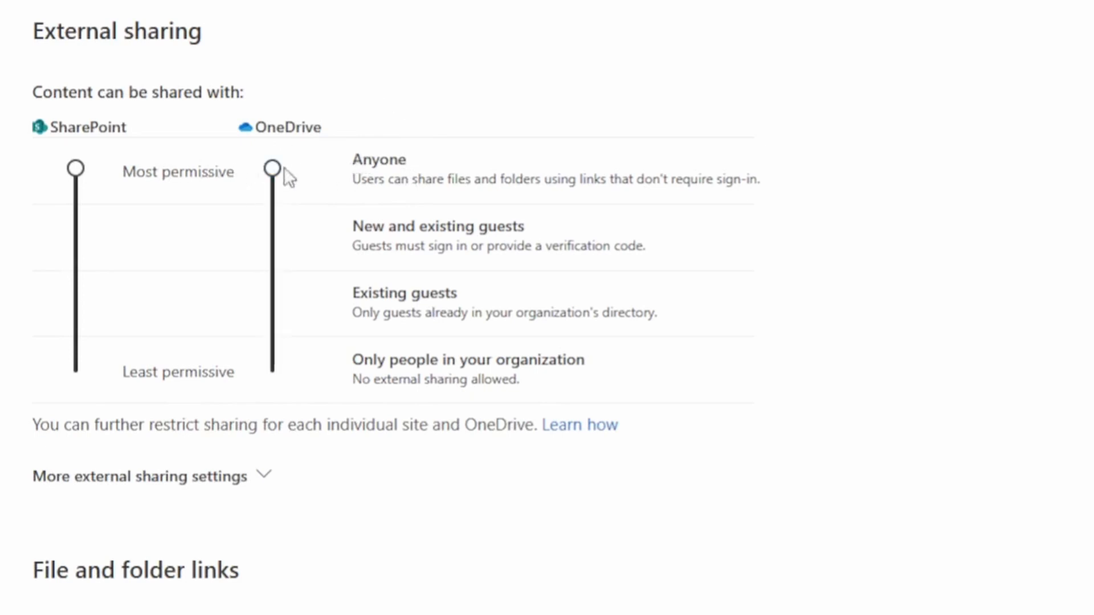
# - Move the OneDrive sharing slider to Existing guests, leaving the SharePoint slider at Anyone
pyautogui.click(271, 169)
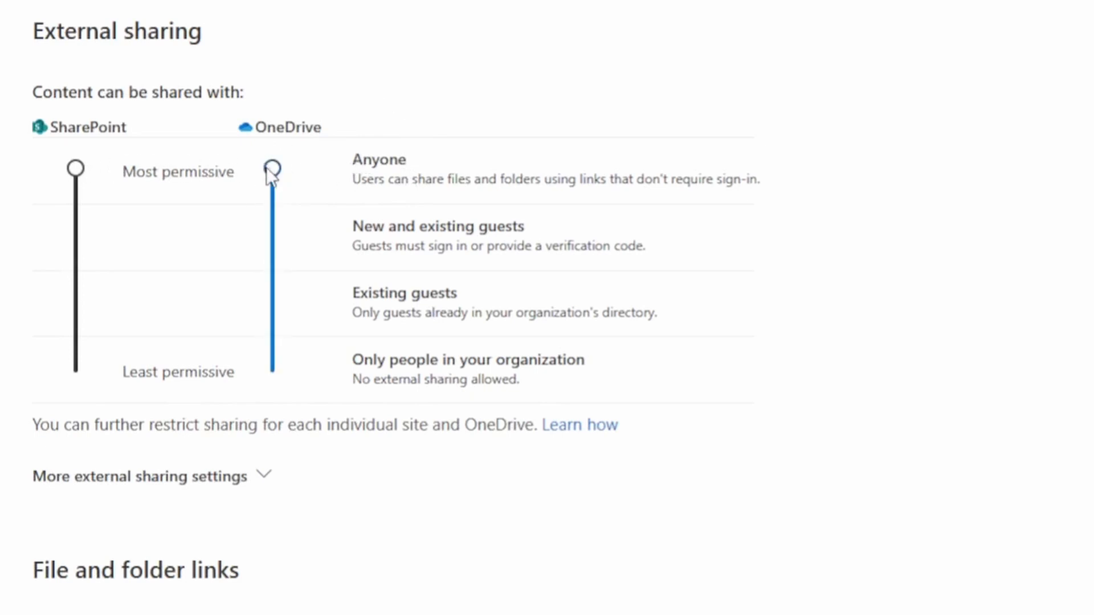
pyautogui.moveTo(271, 170); pyautogui.dragTo(272, 305)
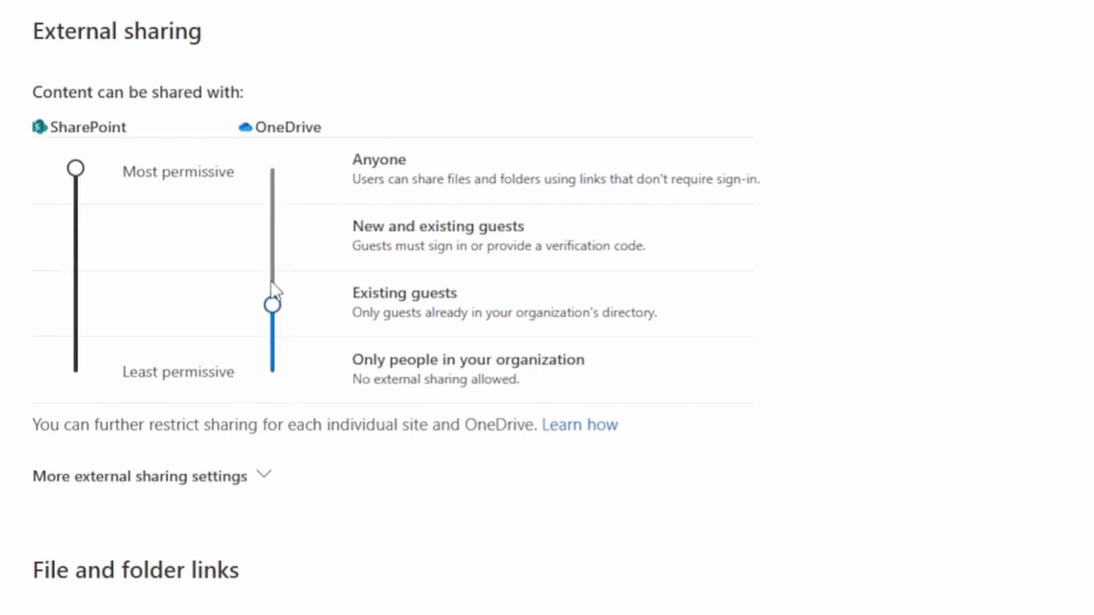
pyautogui.moveTo(290, 205)
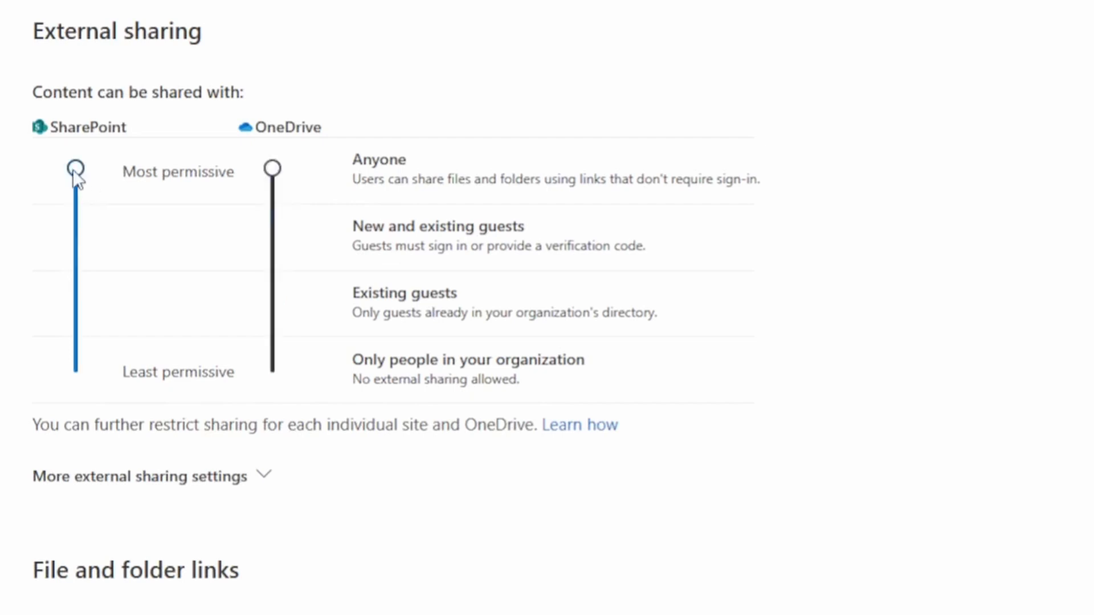
pyautogui.moveTo(75, 169); pyautogui.dragTo(75, 236)
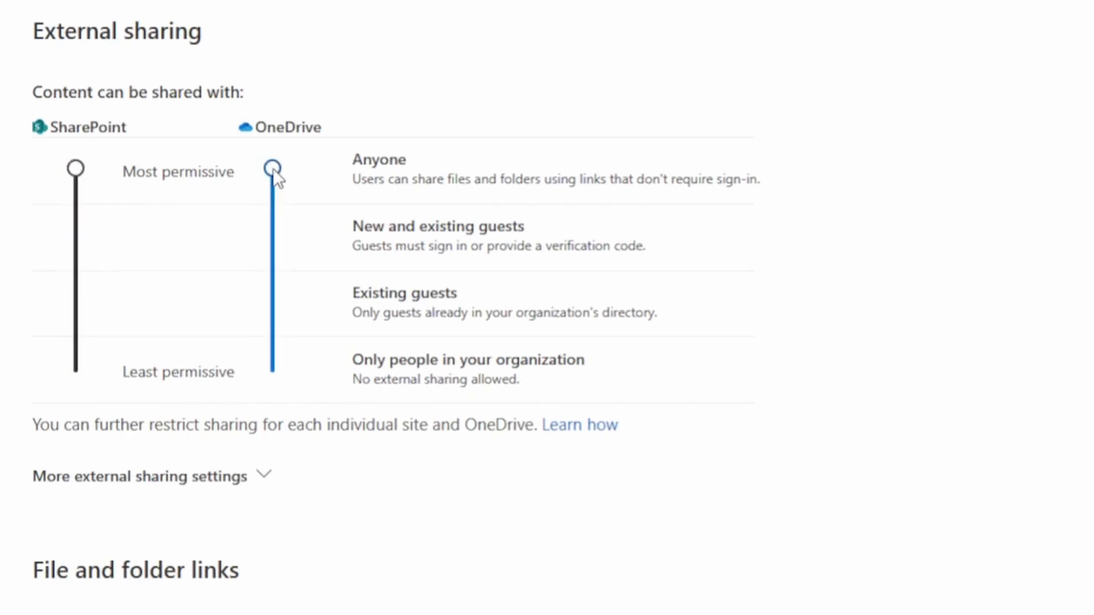
pyautogui.moveTo(272, 168); pyautogui.dragTo(272, 305)
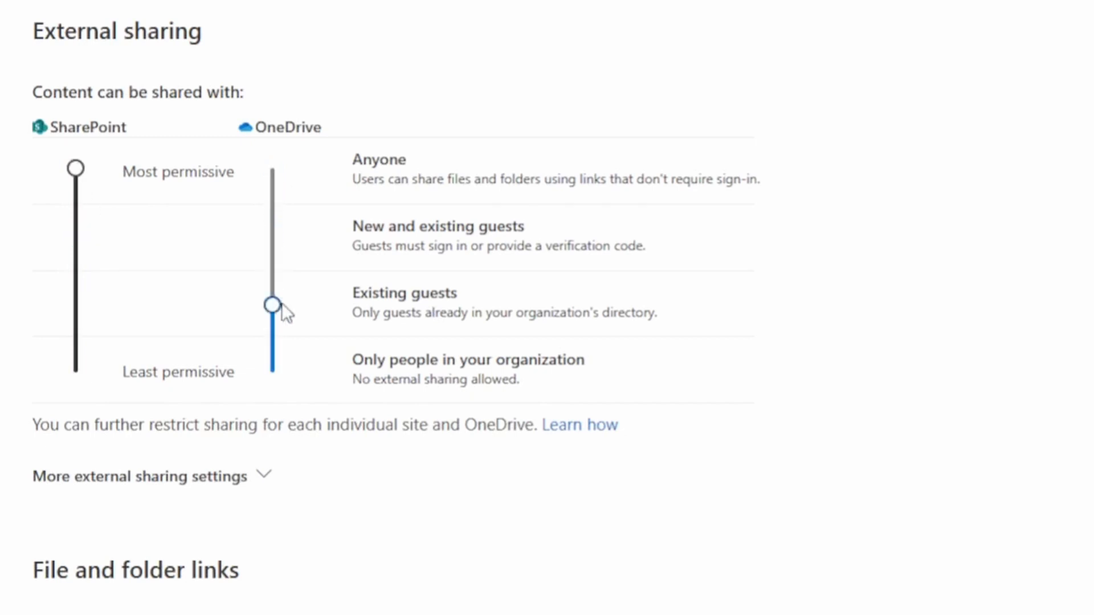
pyautogui.moveTo(75, 372); pyautogui.dragTo(75, 169)
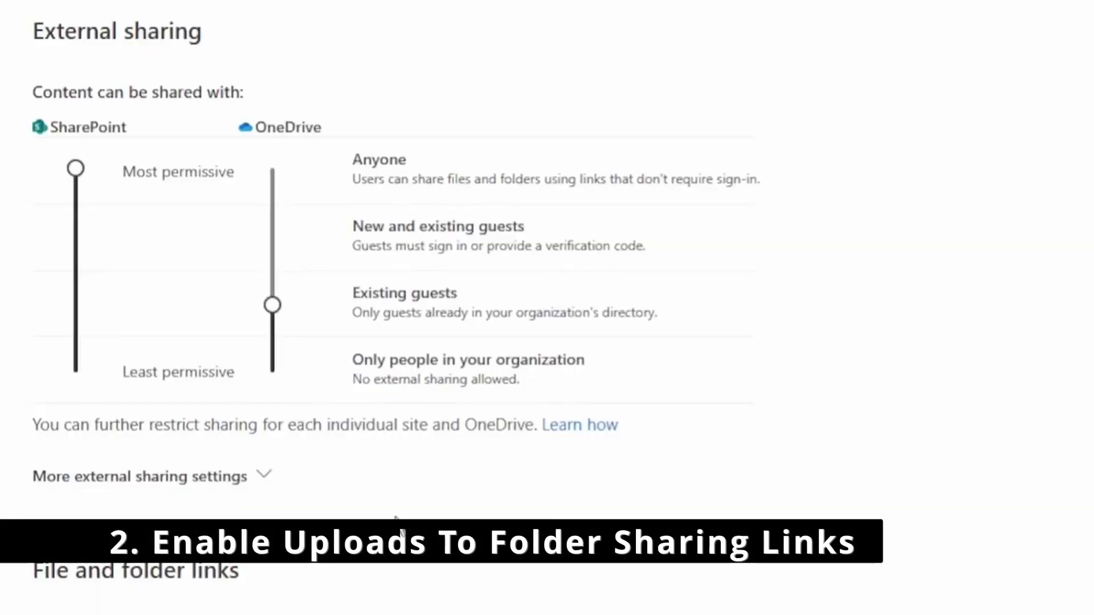
# - Set the Folders Anyone-link permission to View, edit, and upload
pyautogui.scroll(-3)
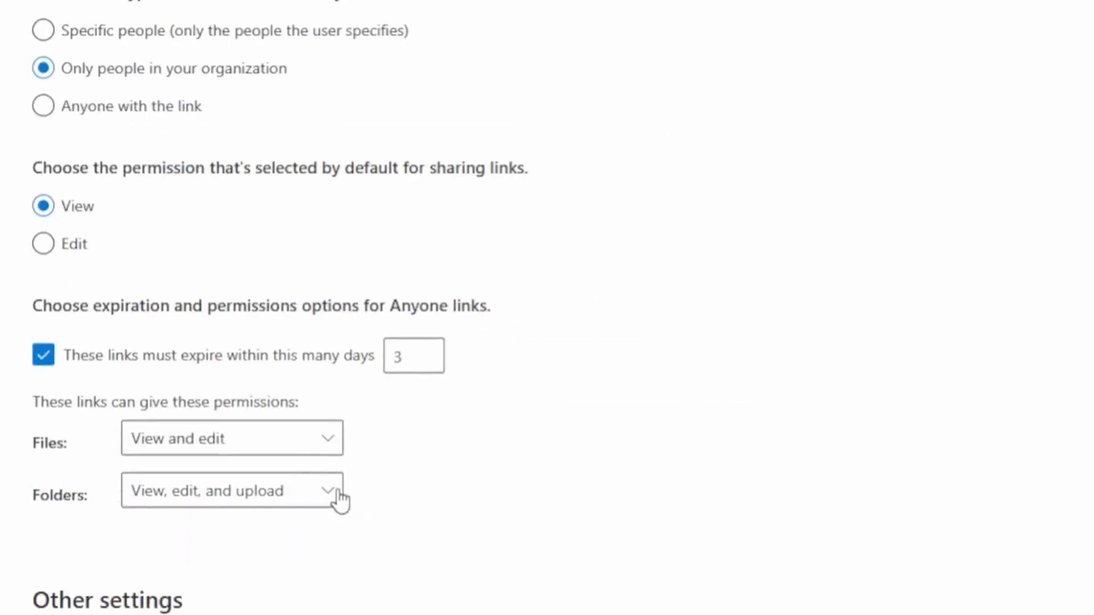
pyautogui.click(232, 491)
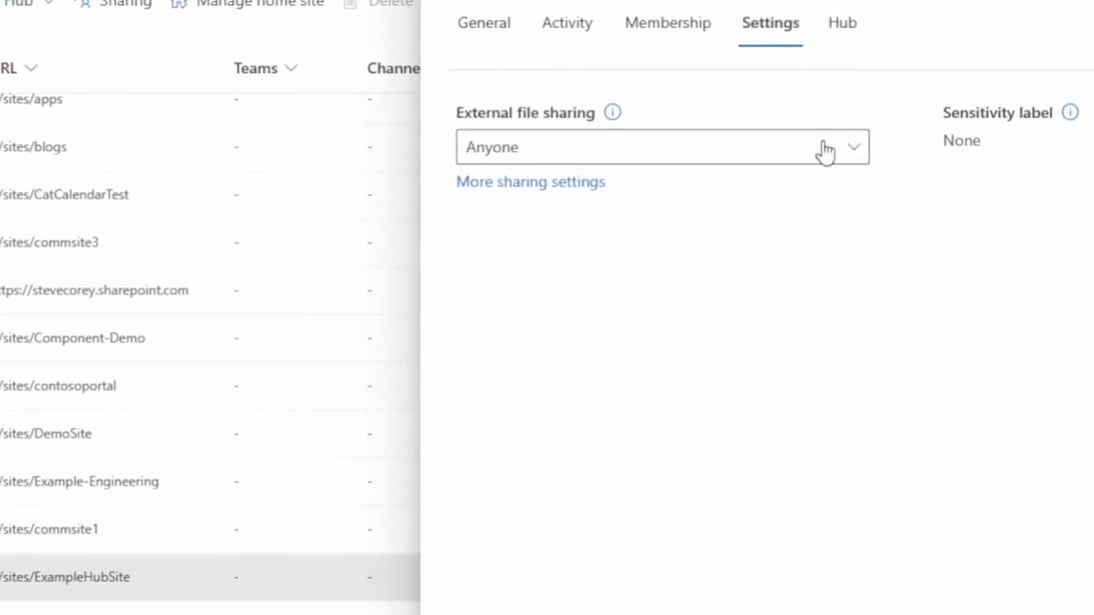
pyautogui.moveTo(796, 157)
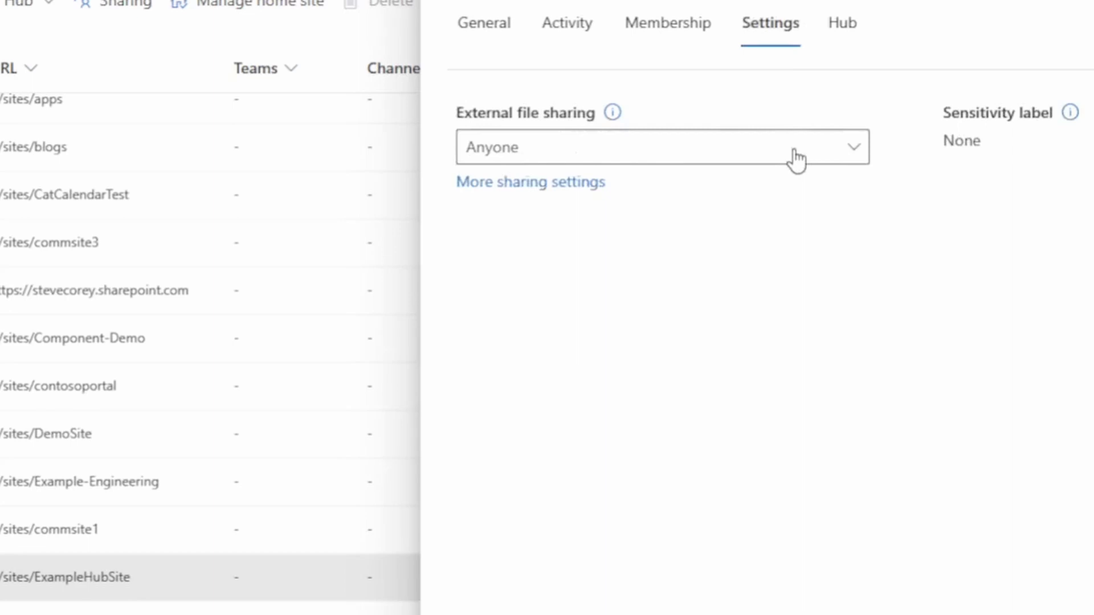
# - Choose Anyone as ExampleHubSite's External file sharing option
pyautogui.click(662, 147)
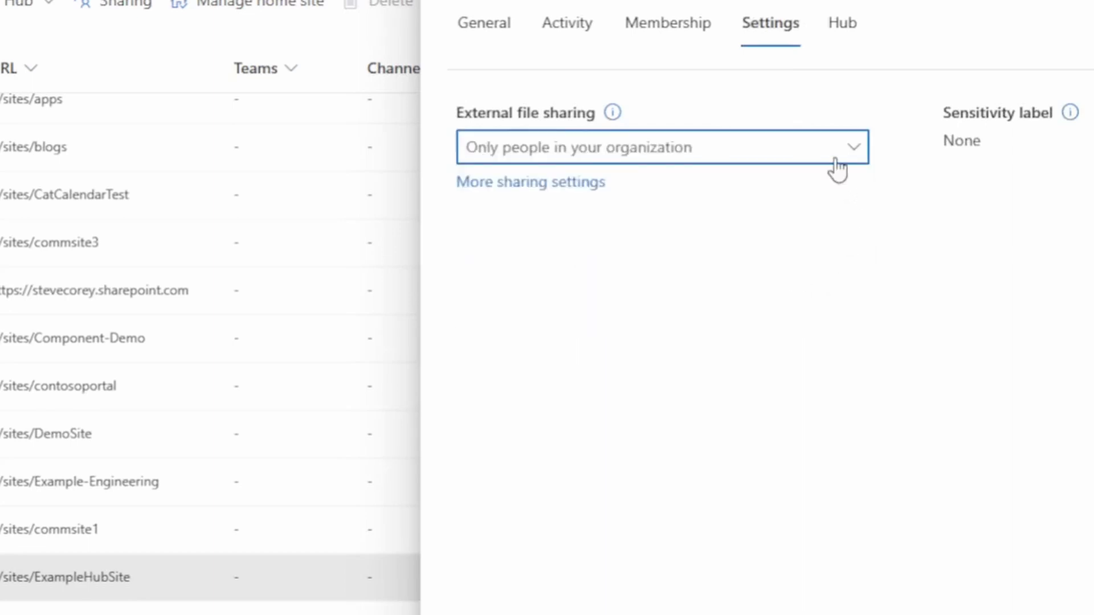
pyautogui.click(661, 147)
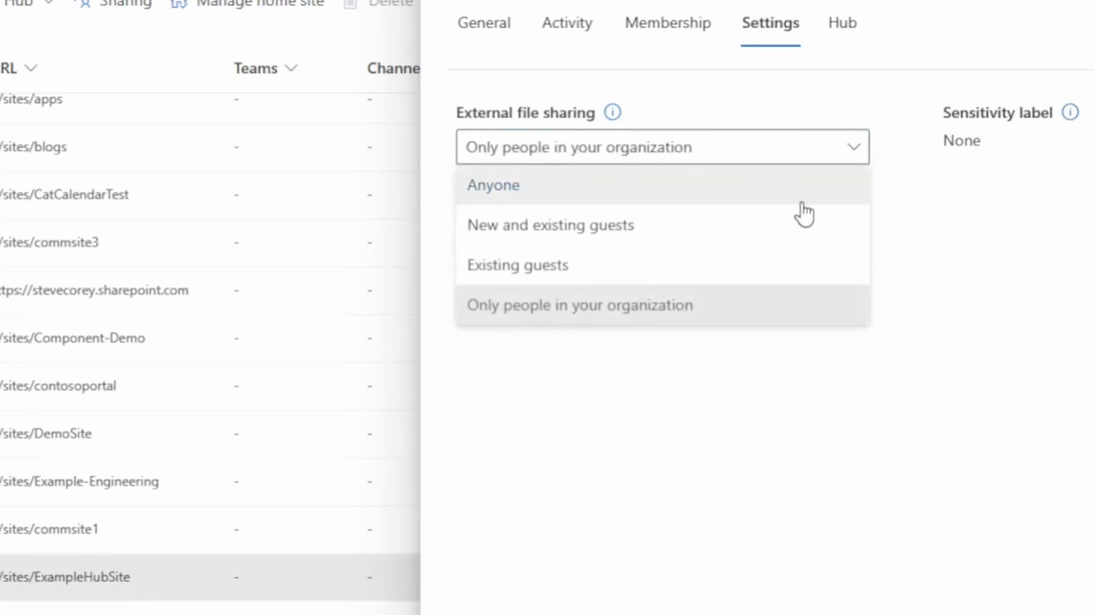
pyautogui.click(493, 184)
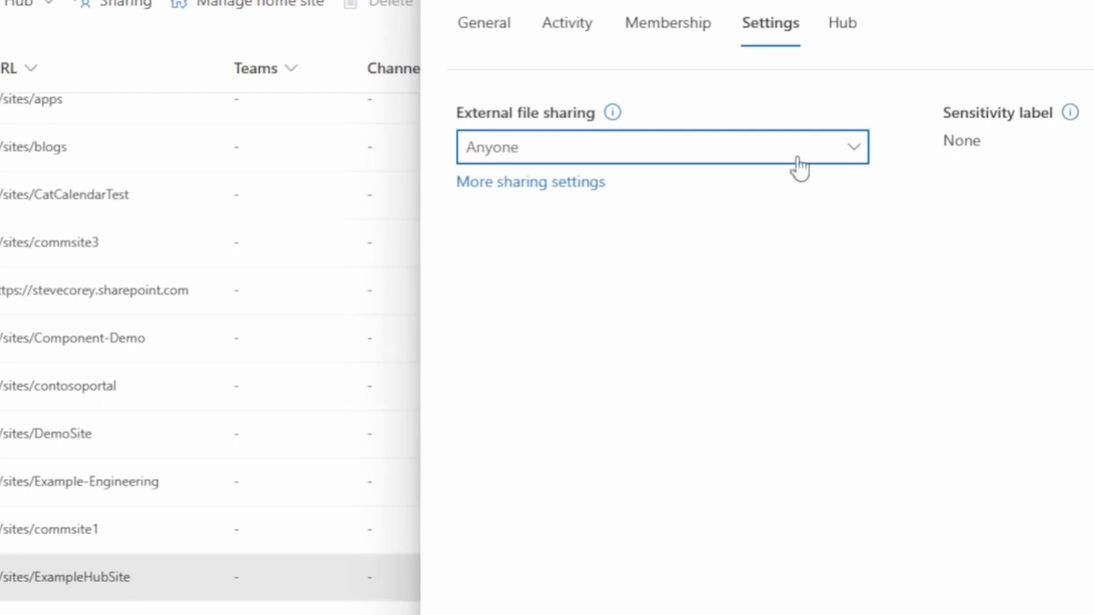
pyautogui.click(661, 147)
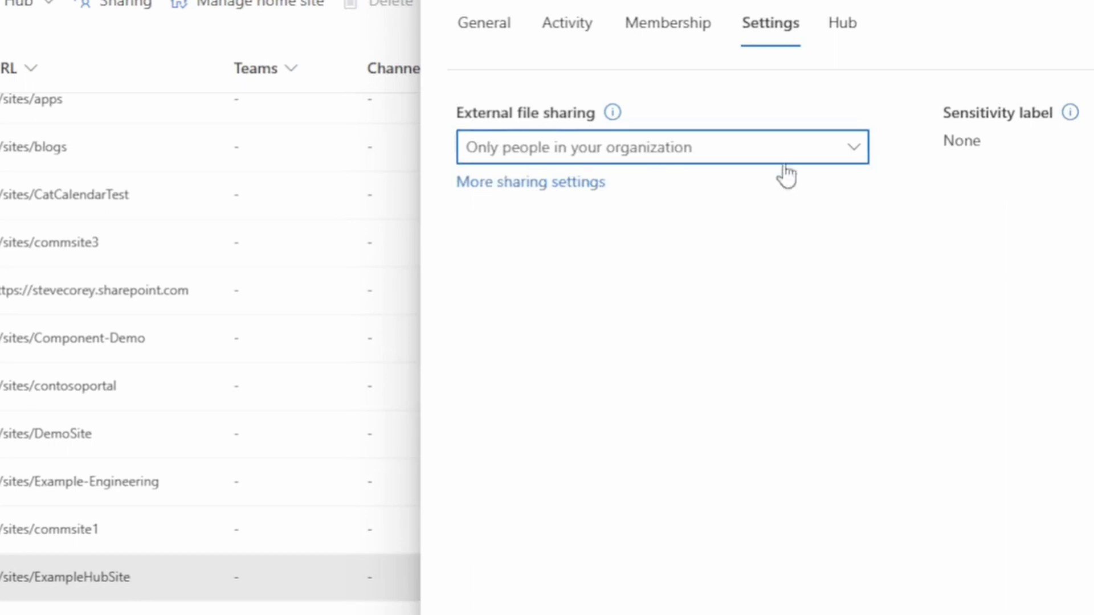
pyautogui.click(662, 147)
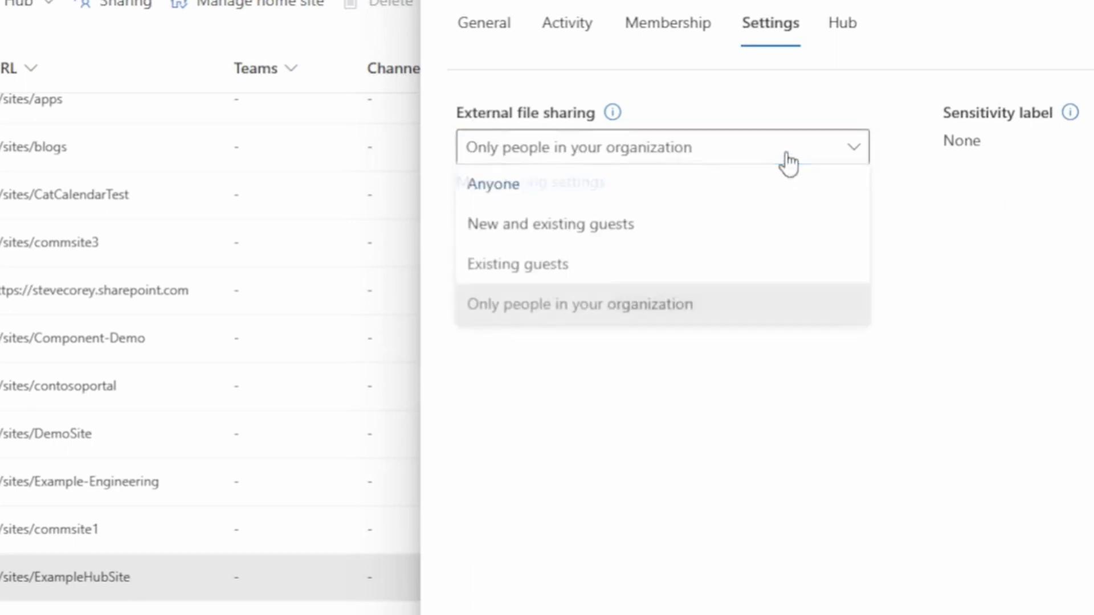
pyautogui.click(493, 184)
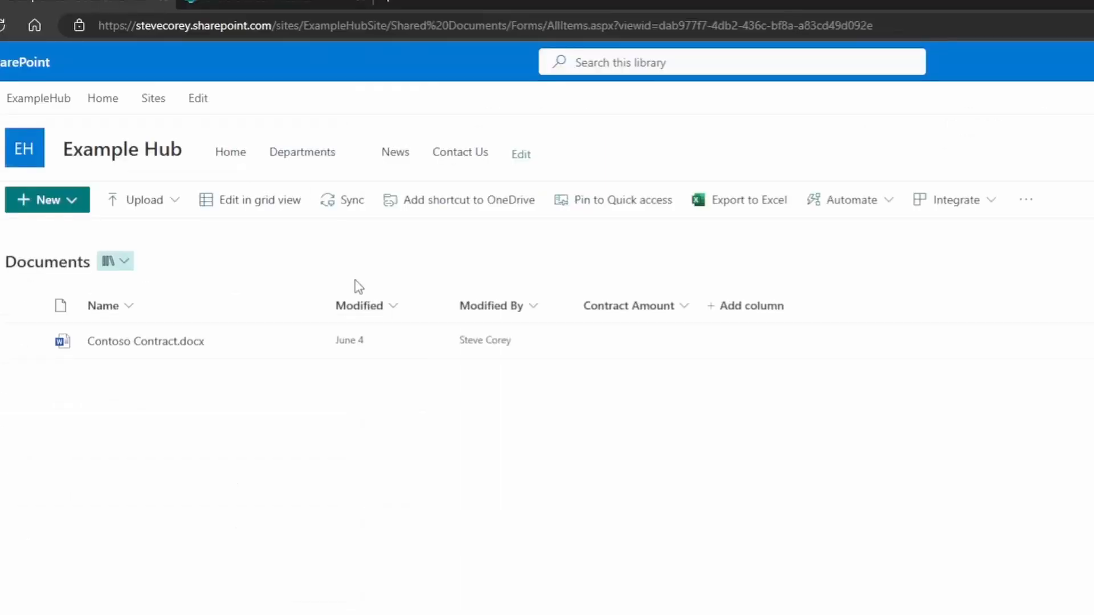
pyautogui.moveTo(311, 435)
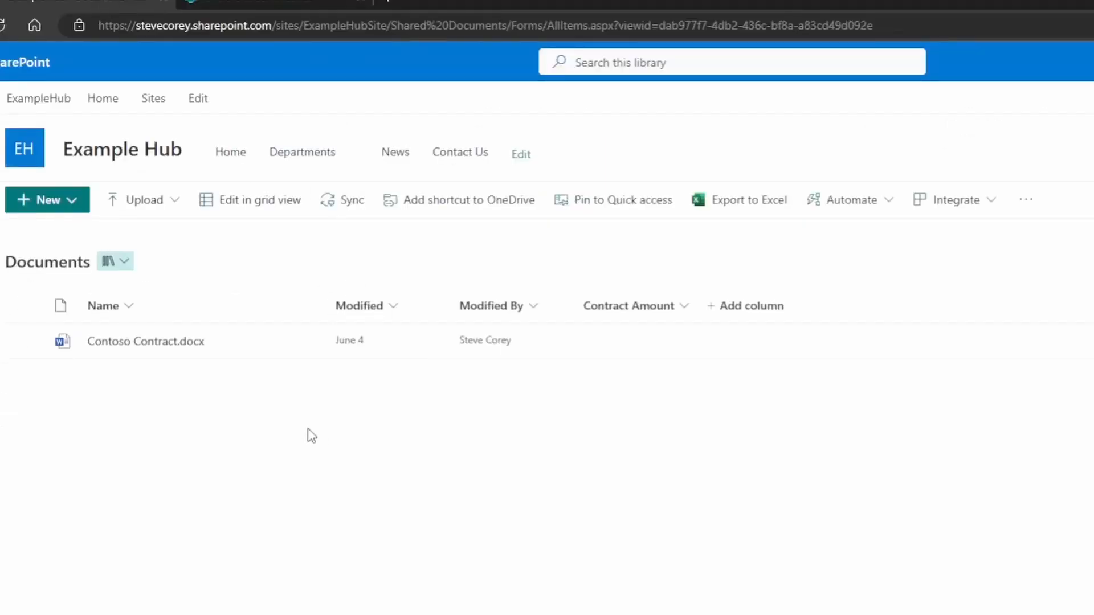
pyautogui.moveTo(100, 237)
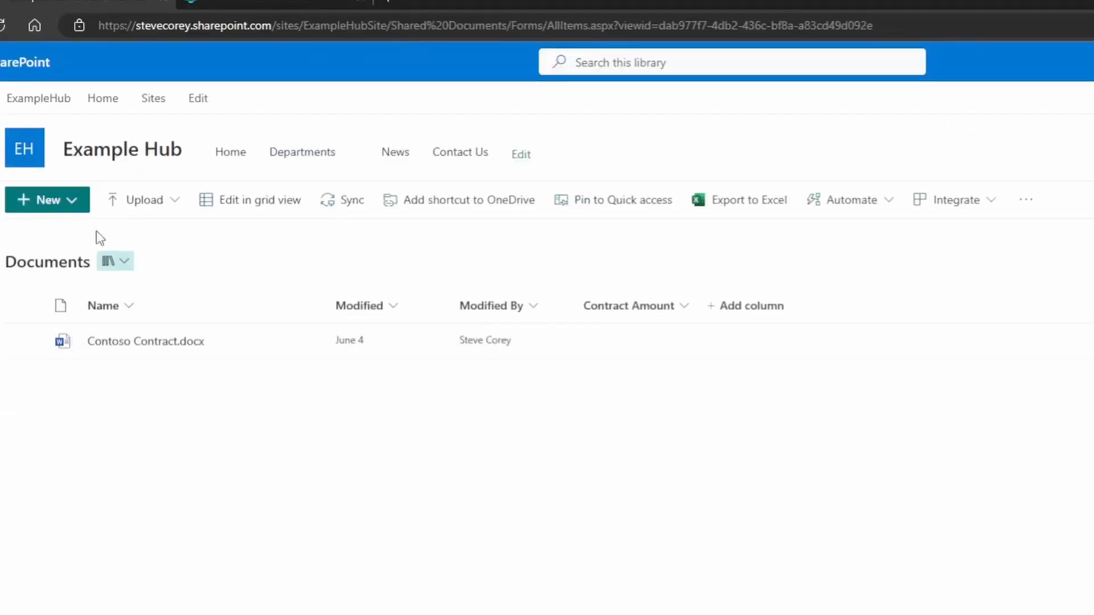
# - Create a new folder named 'Requests' in the Example Hub Documents library
pyautogui.click(46, 199)
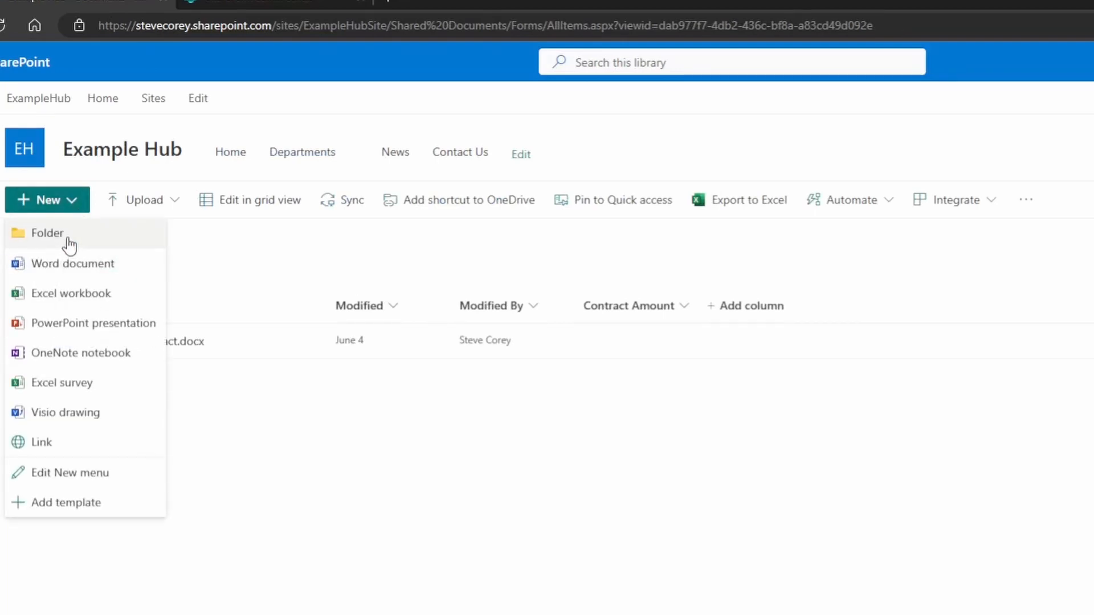
pyautogui.click(48, 232)
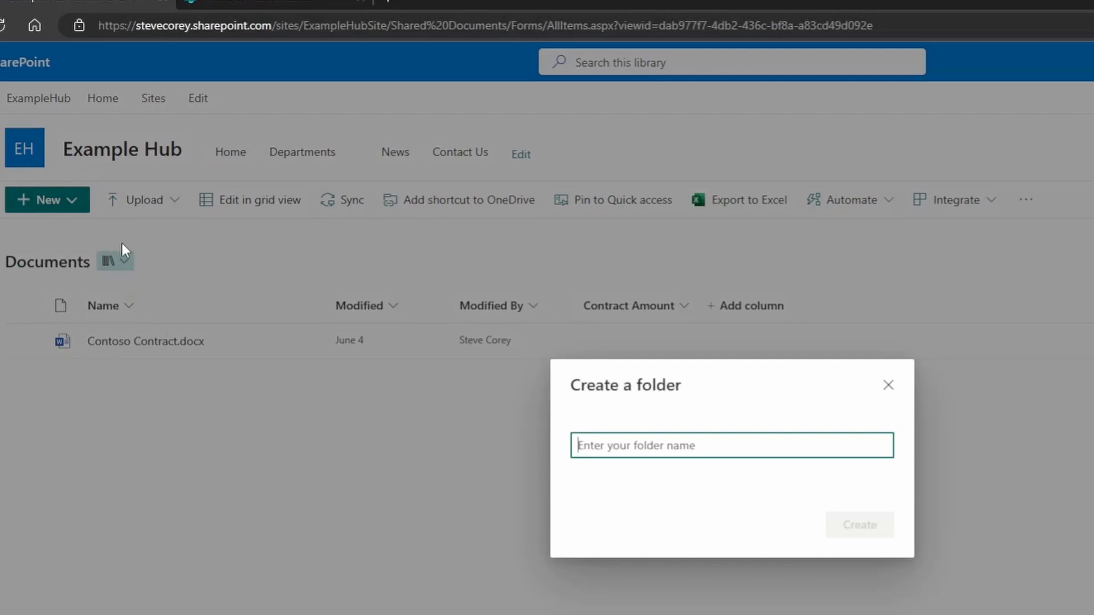
pyautogui.write('Requ')
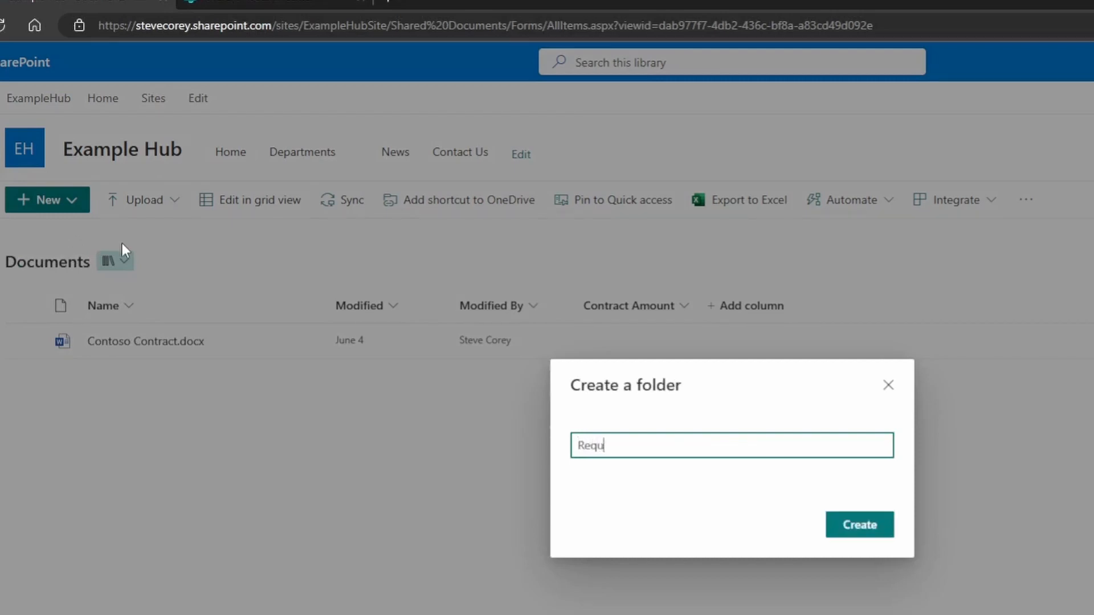
pyautogui.write('ests')
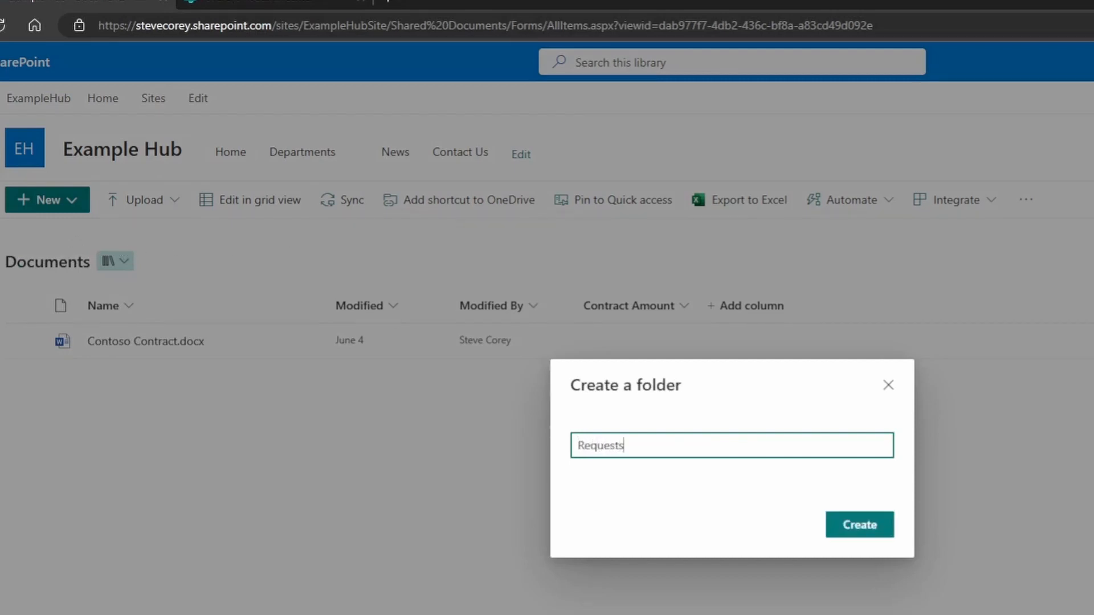
pyautogui.click(859, 524)
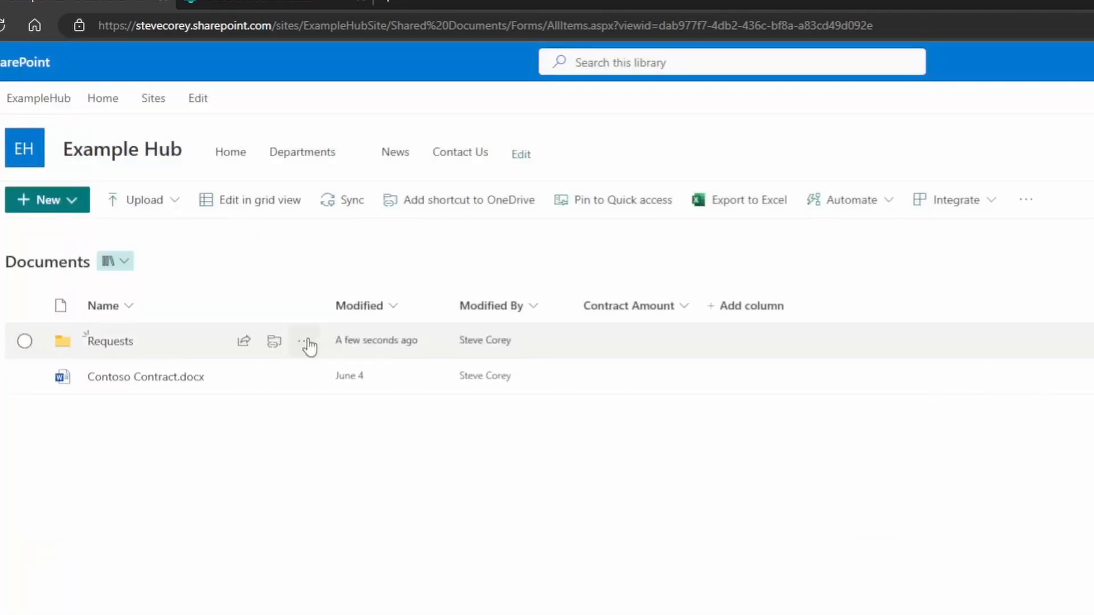
pyautogui.click(302, 341)
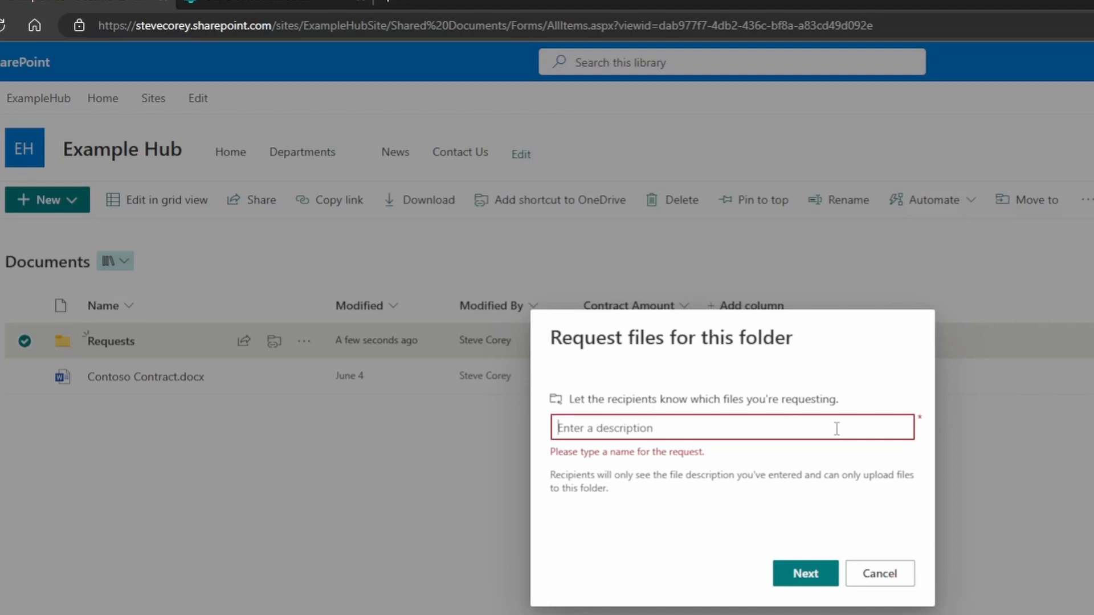
# - Email a 'Please upload the log file' request for Requests to the suggested recipient
pyautogui.write('P')
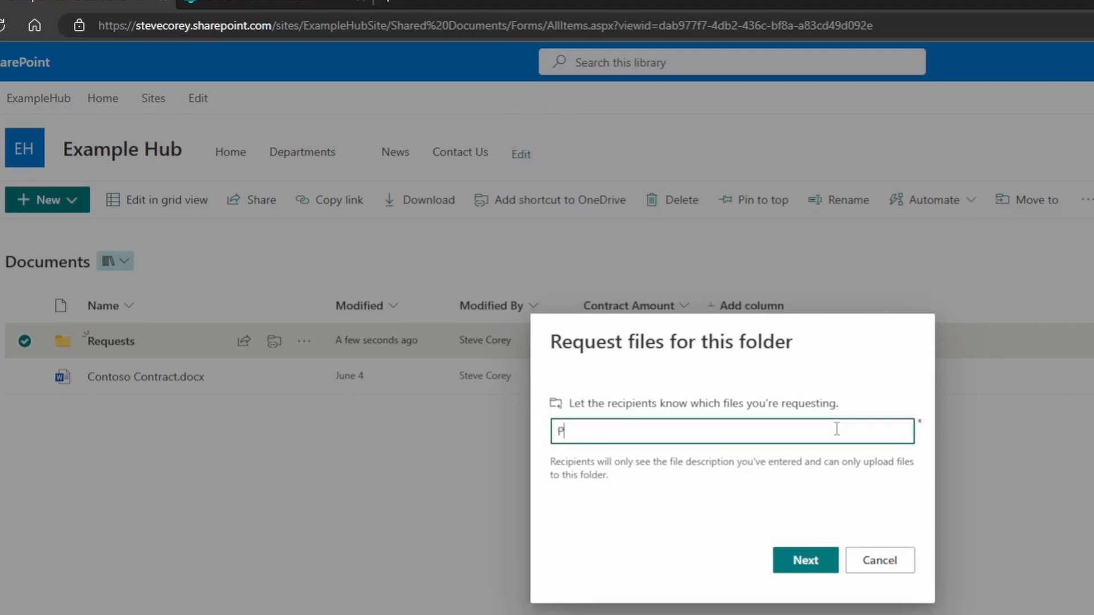
pyautogui.write('Please upload the log file')
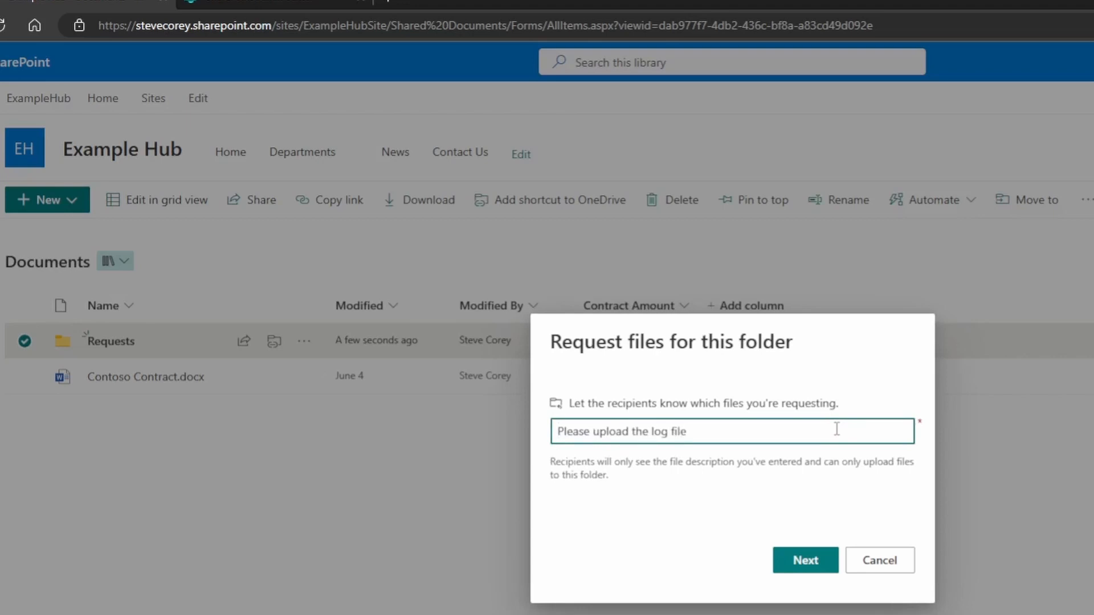
pyautogui.click(805, 560)
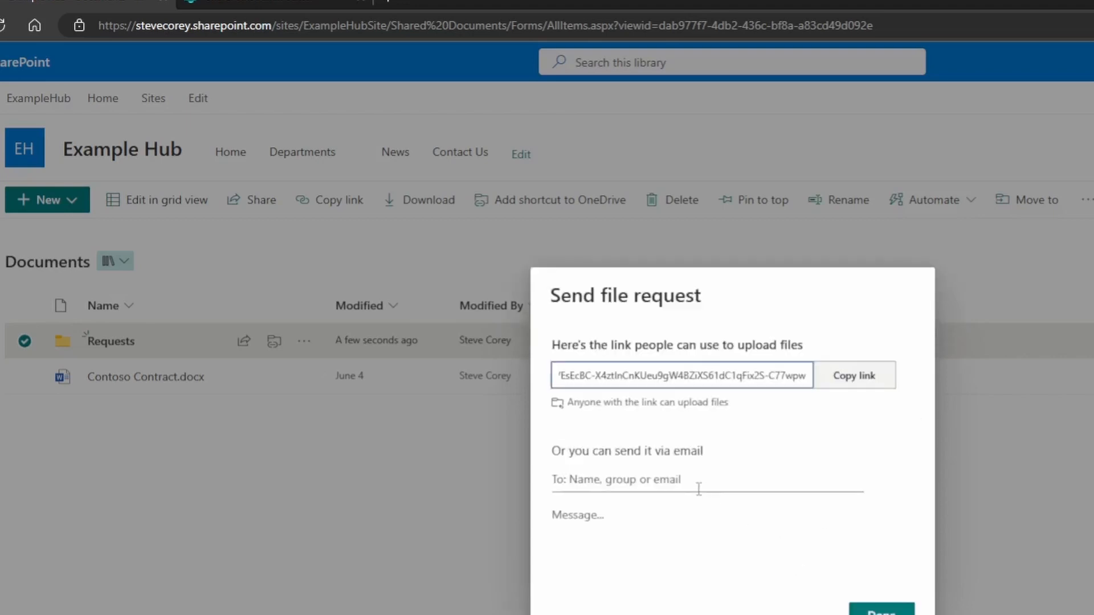
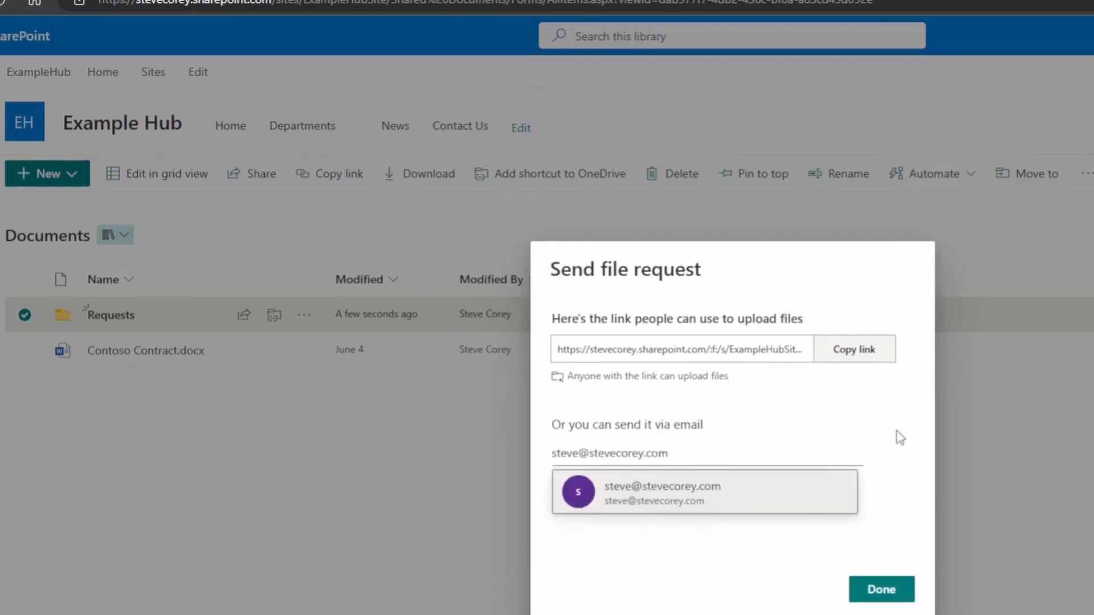
pyautogui.click(705, 492)
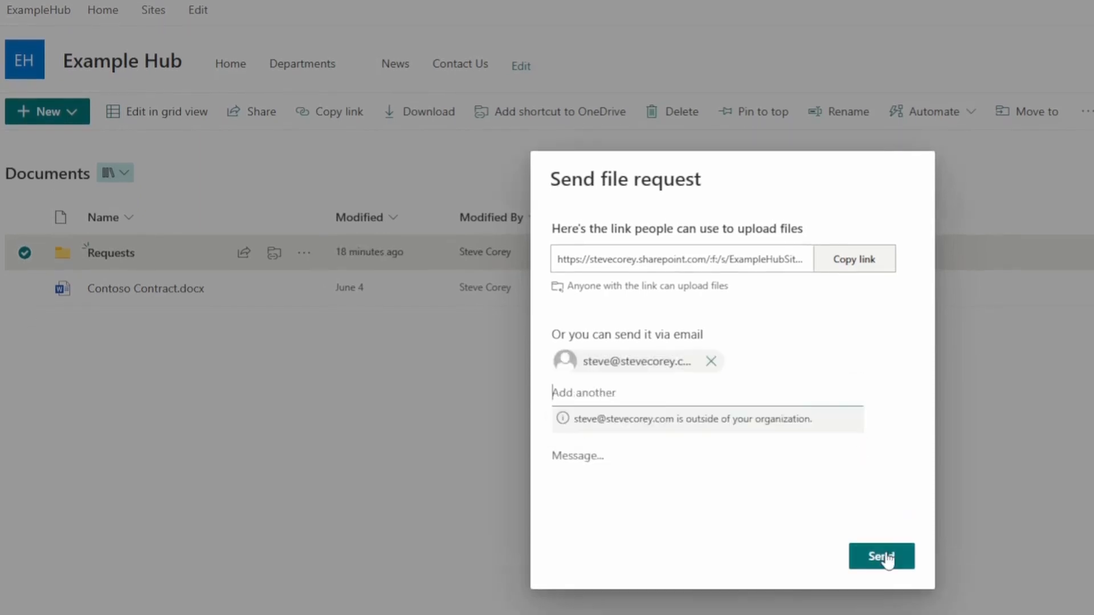
pyautogui.click(880, 556)
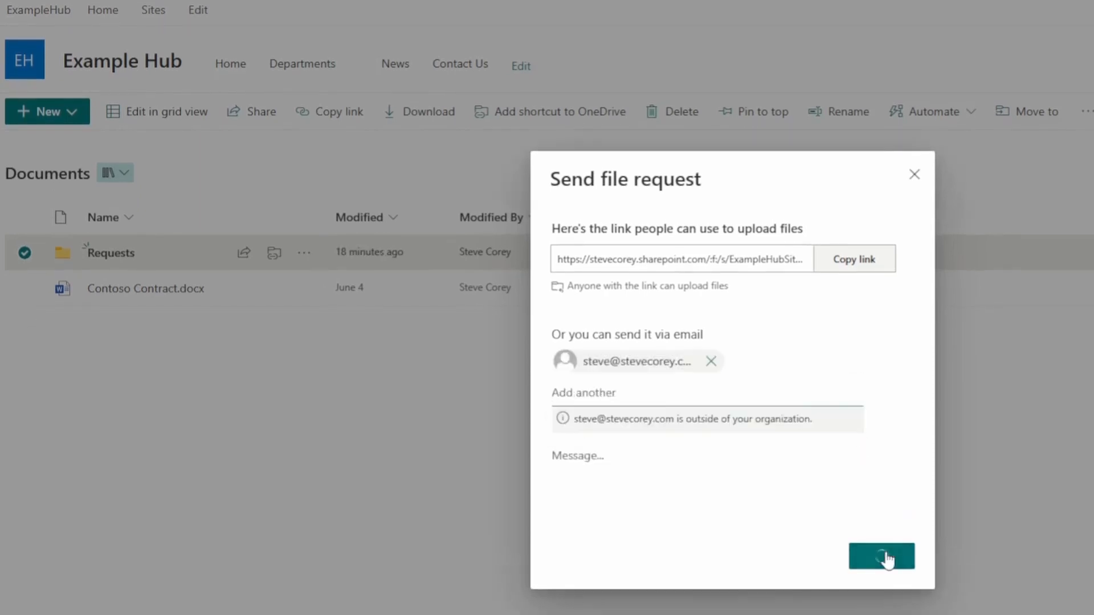
pyautogui.click(881, 556)
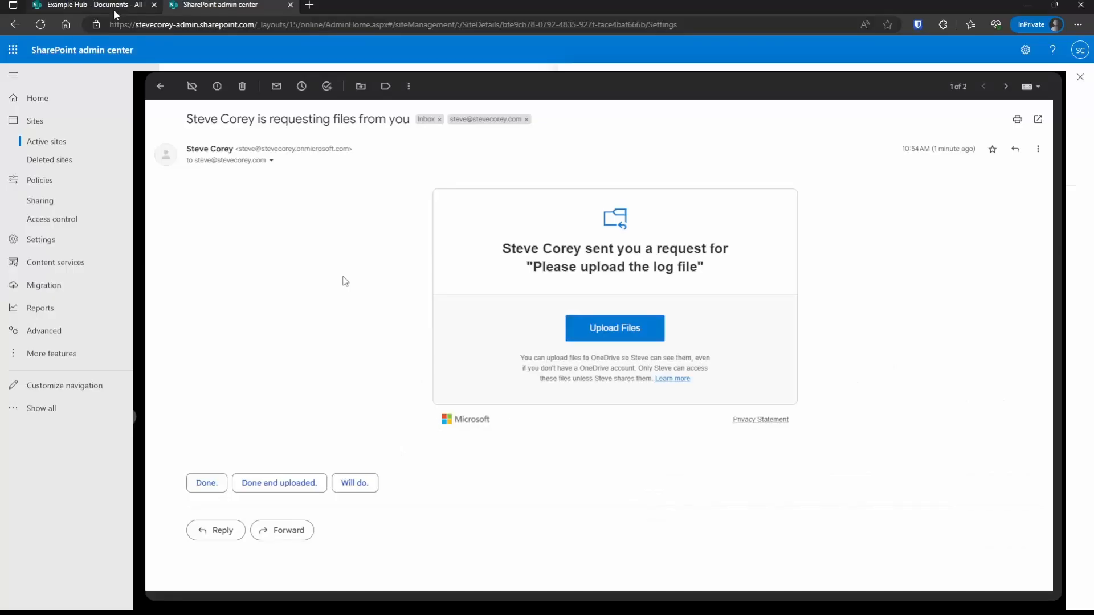
pyautogui.moveTo(360, 281)
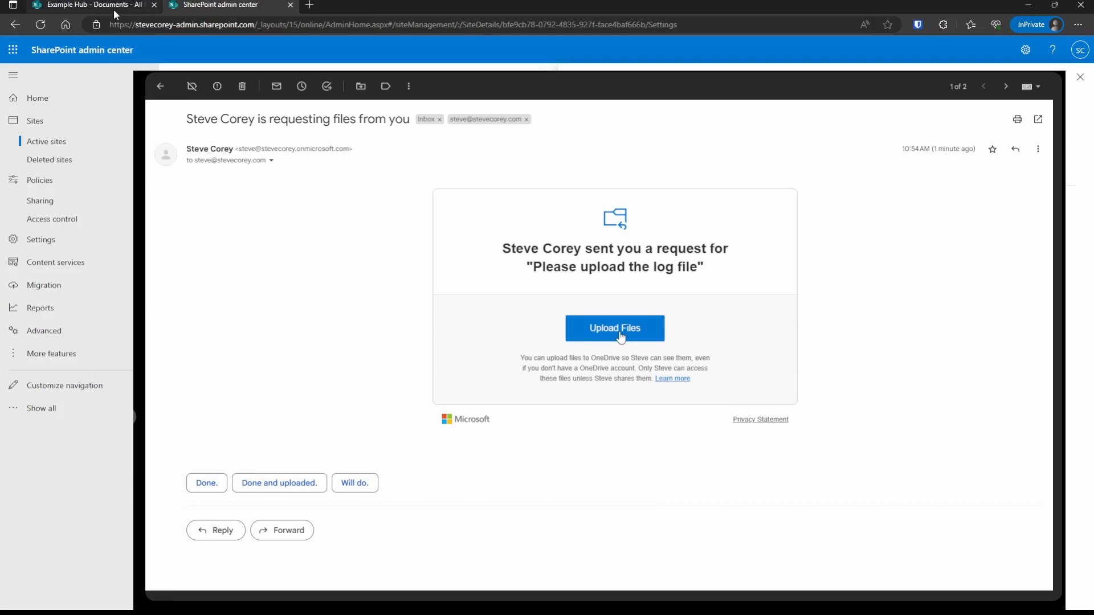
# - Follow the Upload Files button in the file request email
pyautogui.click(614, 328)
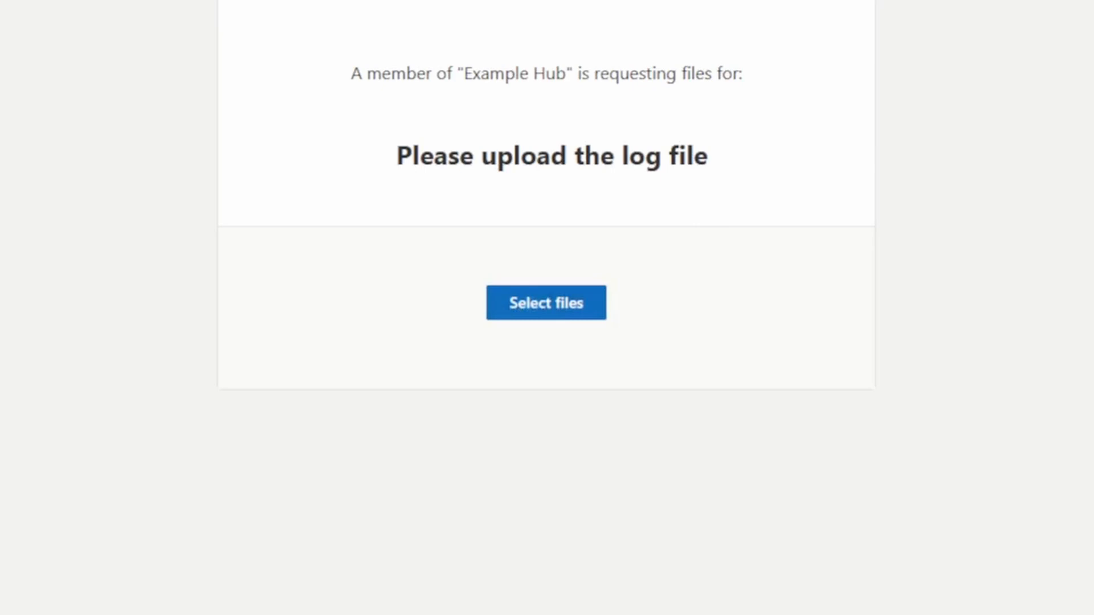
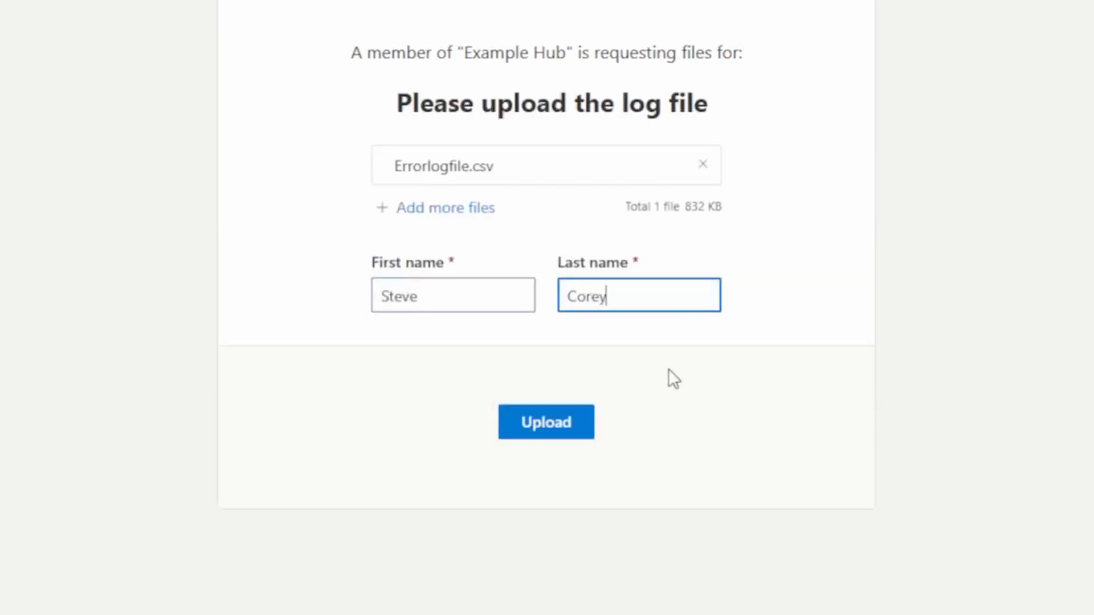
pyautogui.click(546, 422)
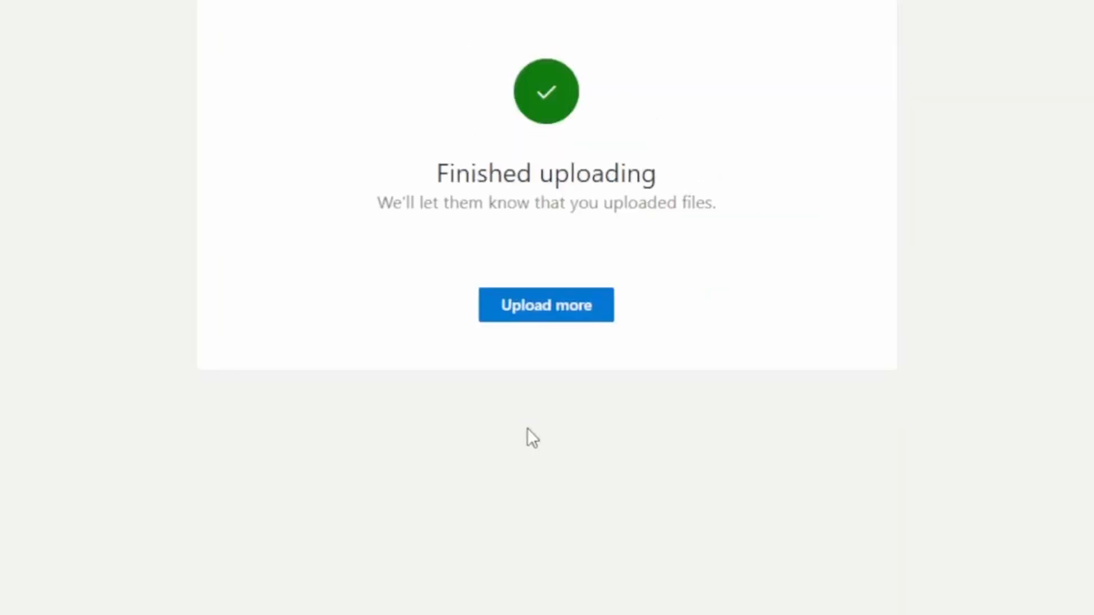
pyautogui.moveTo(565, 324)
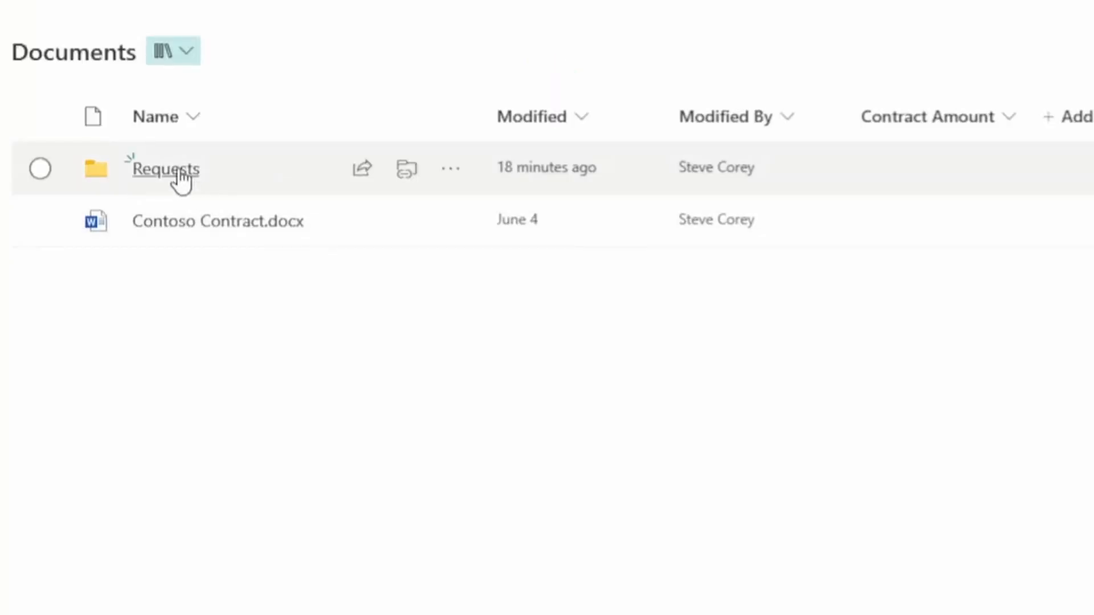
pyautogui.click(165, 169)
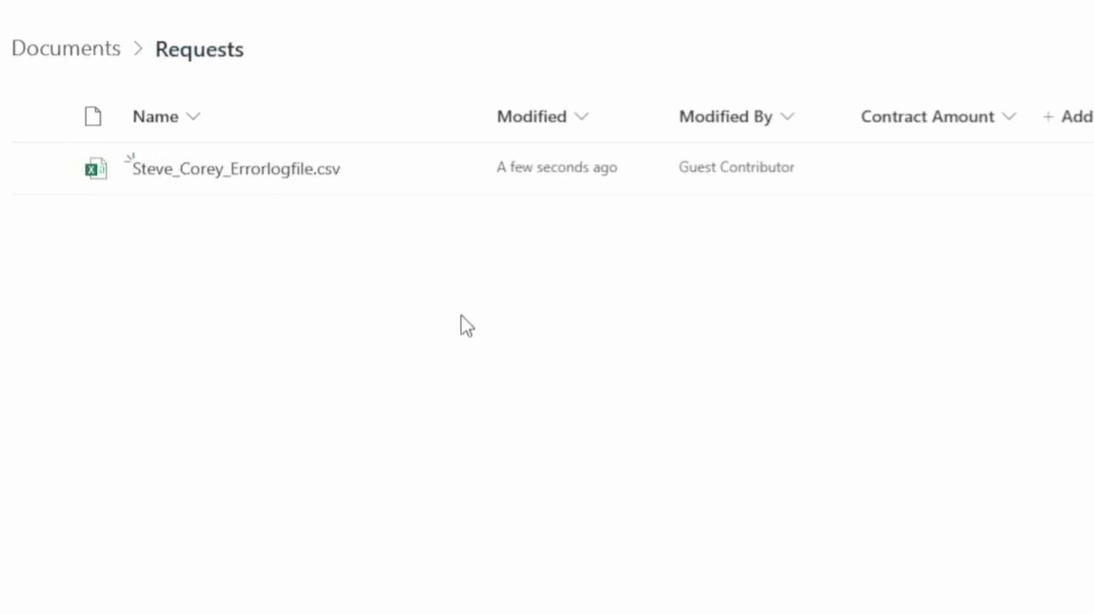
pyautogui.moveTo(211, 240)
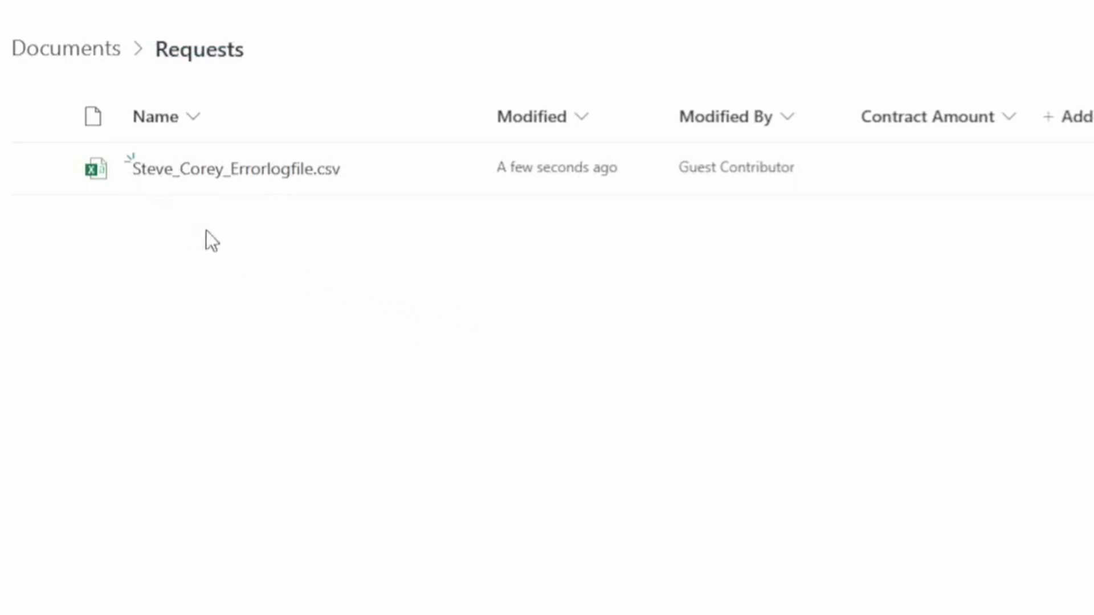
pyautogui.moveTo(382, 233)
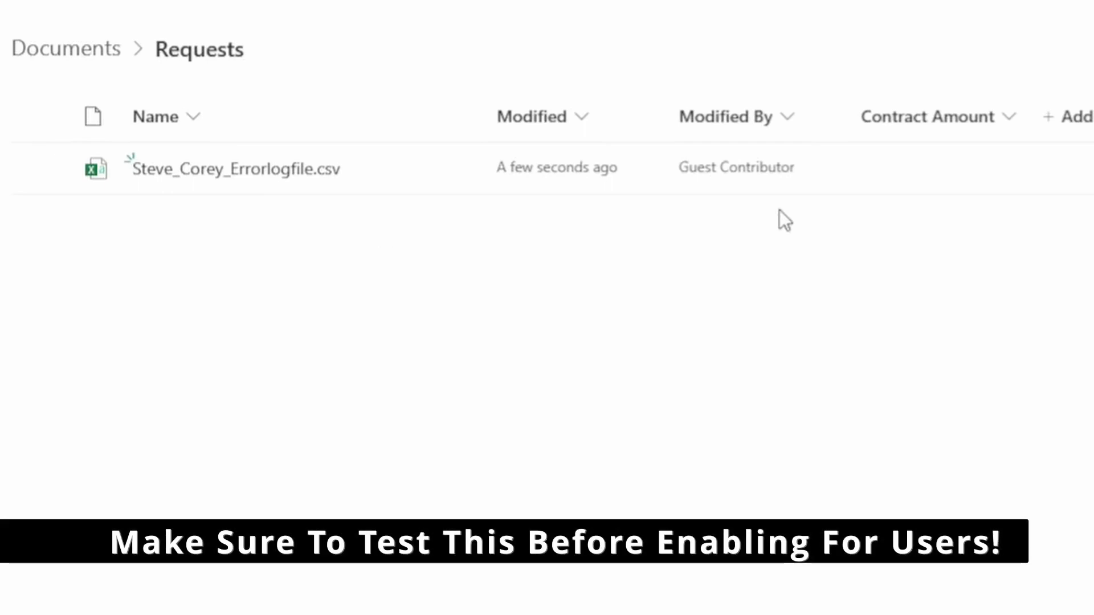
pyautogui.moveTo(783, 249)
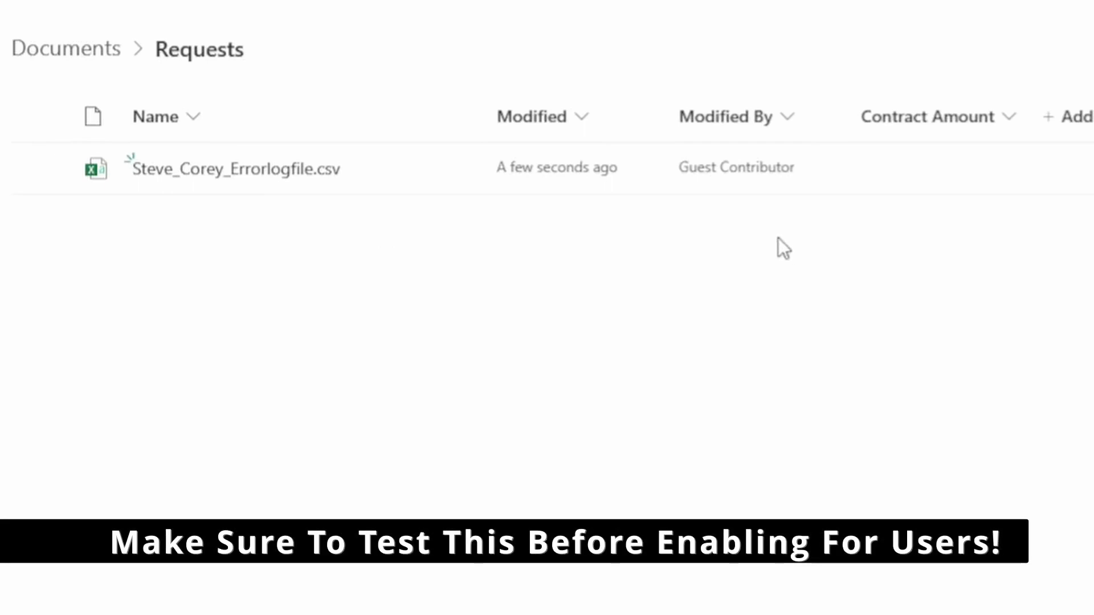